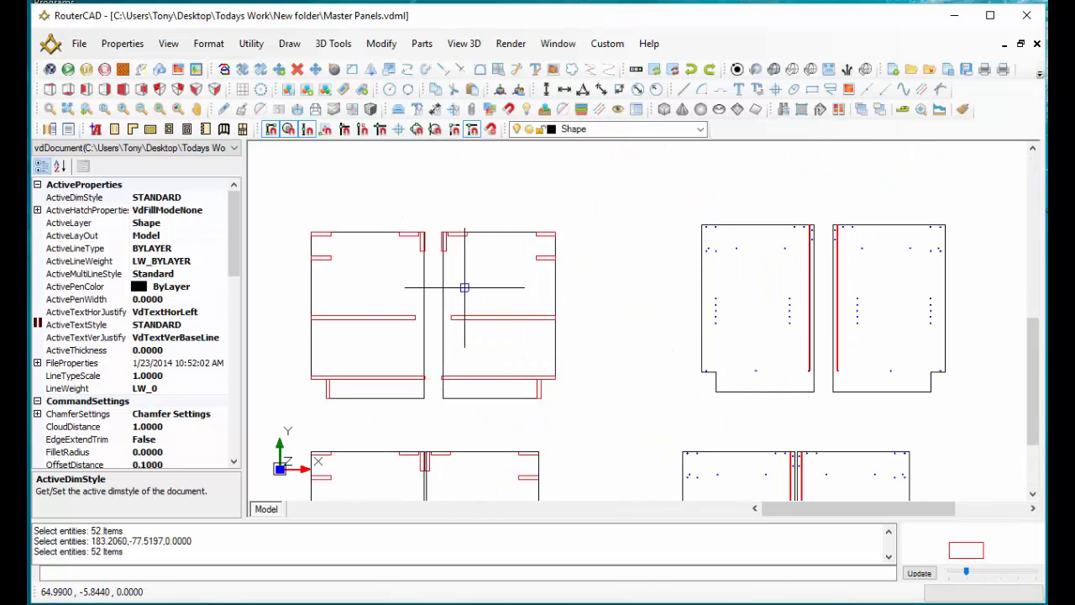
Confirm DXF export of Base End Panel in 3/4 Melamine, quantity 2, with Nest parts checked.
scroll("up", 3)
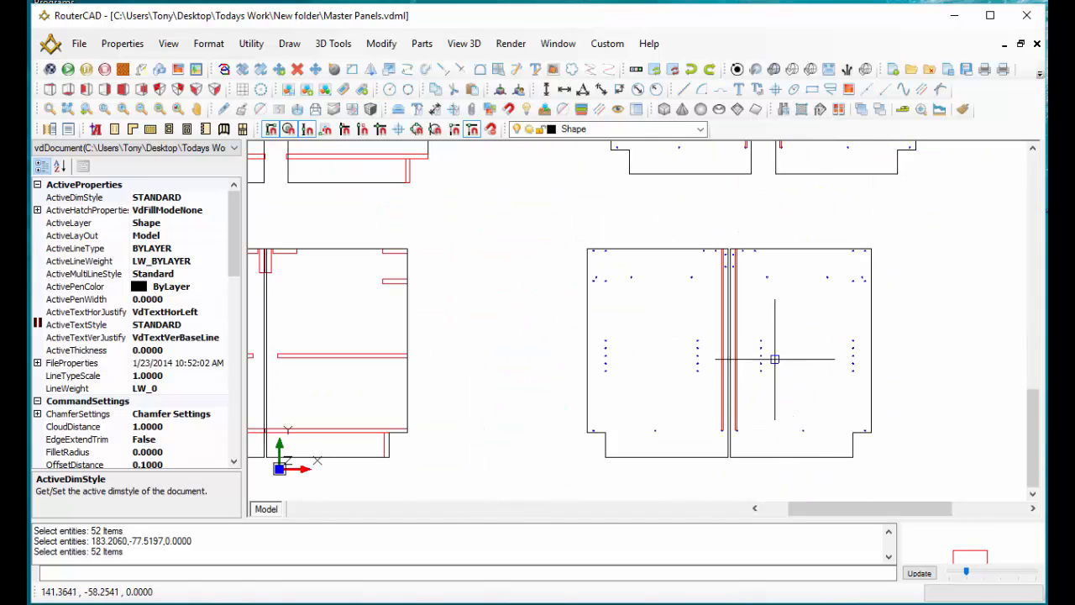
mouse_move(826, 366)
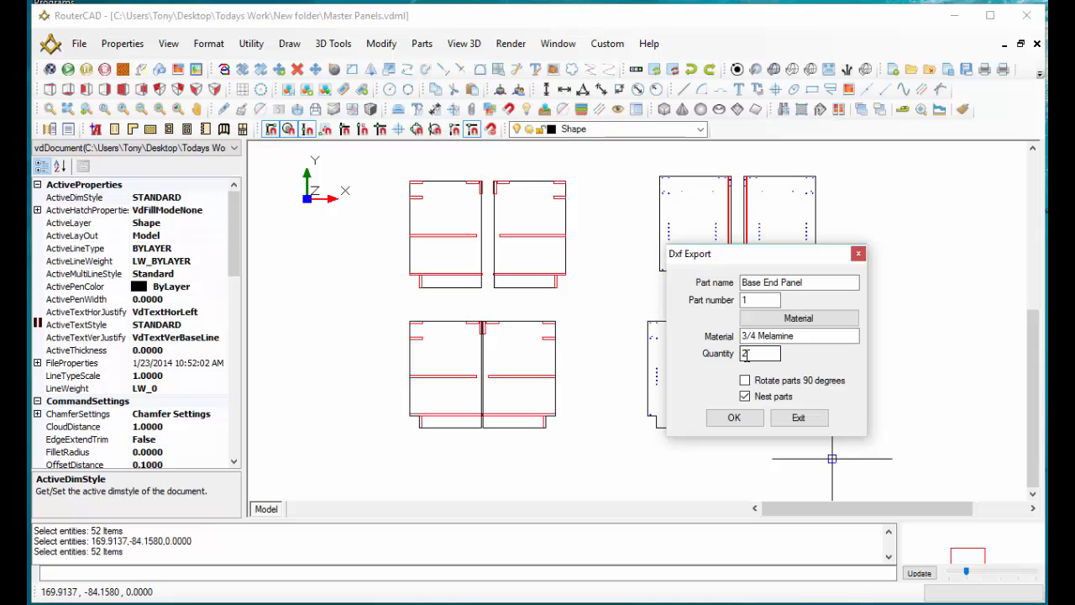
left_click(744, 397)
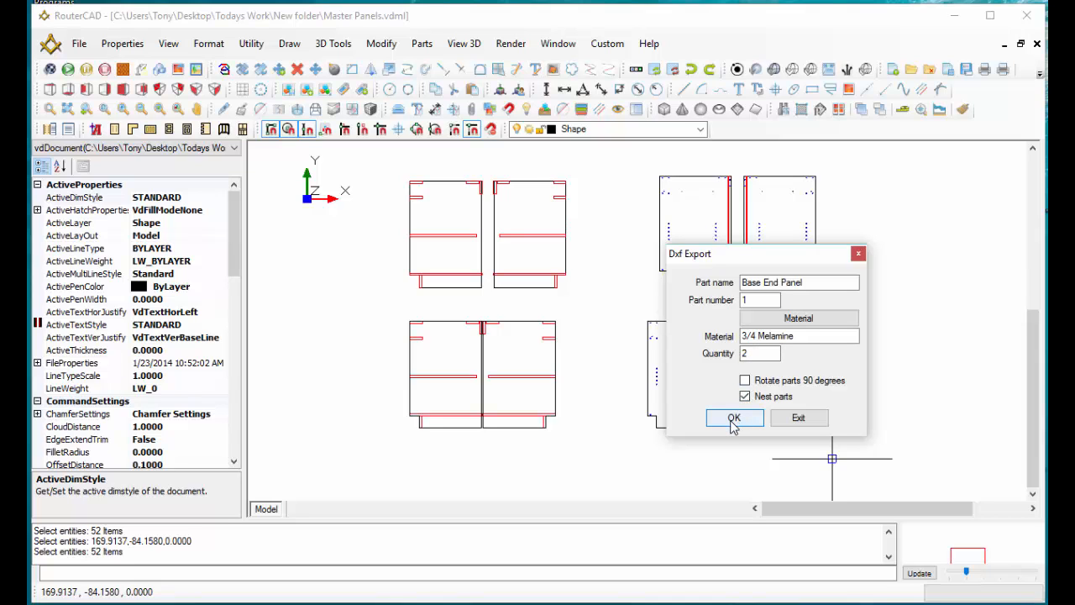
left_click(733, 416)
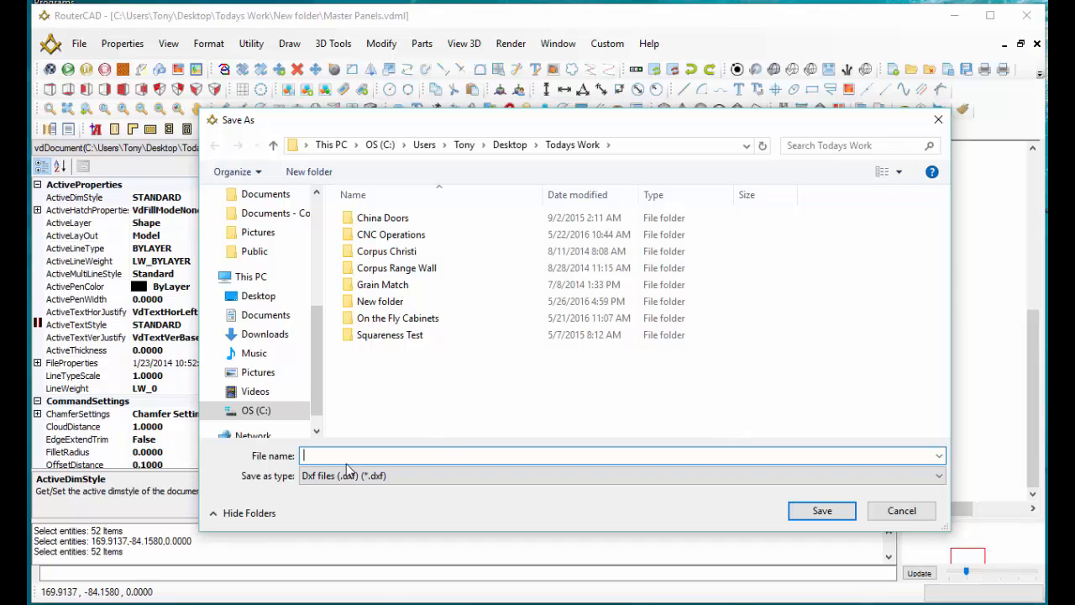
Name the DXF 'Base End Panel', save it, and accept the nesting positioning settings.
type("B")
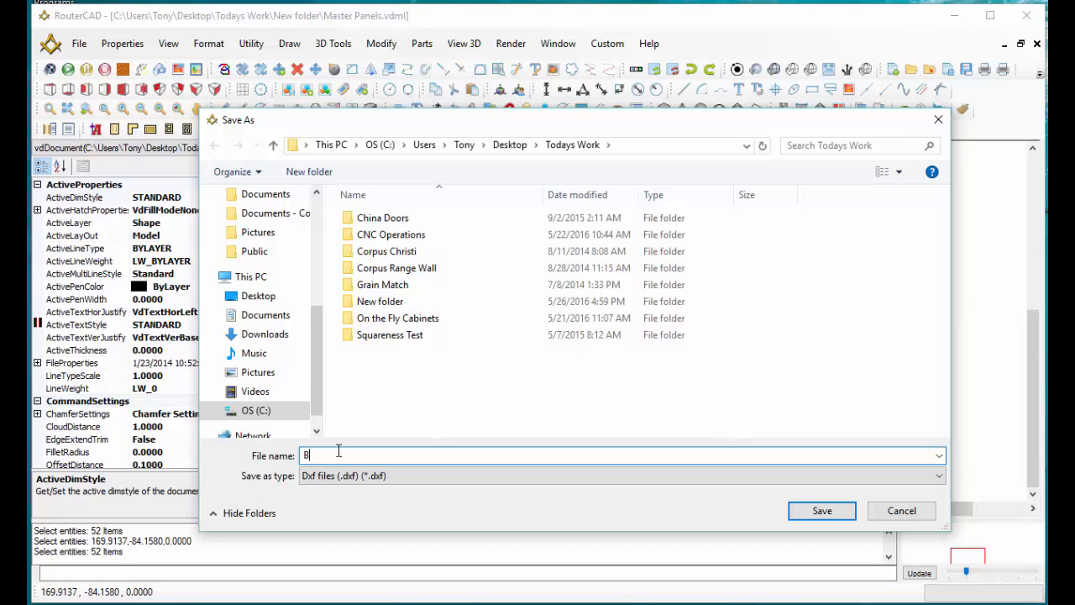
type("ase End Panel")
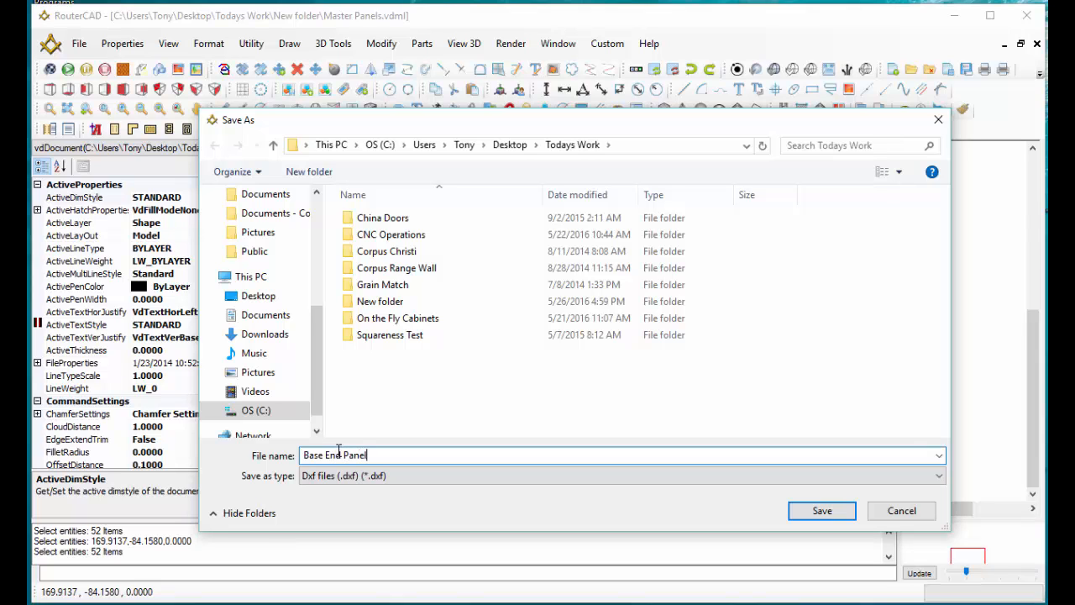
type("s")
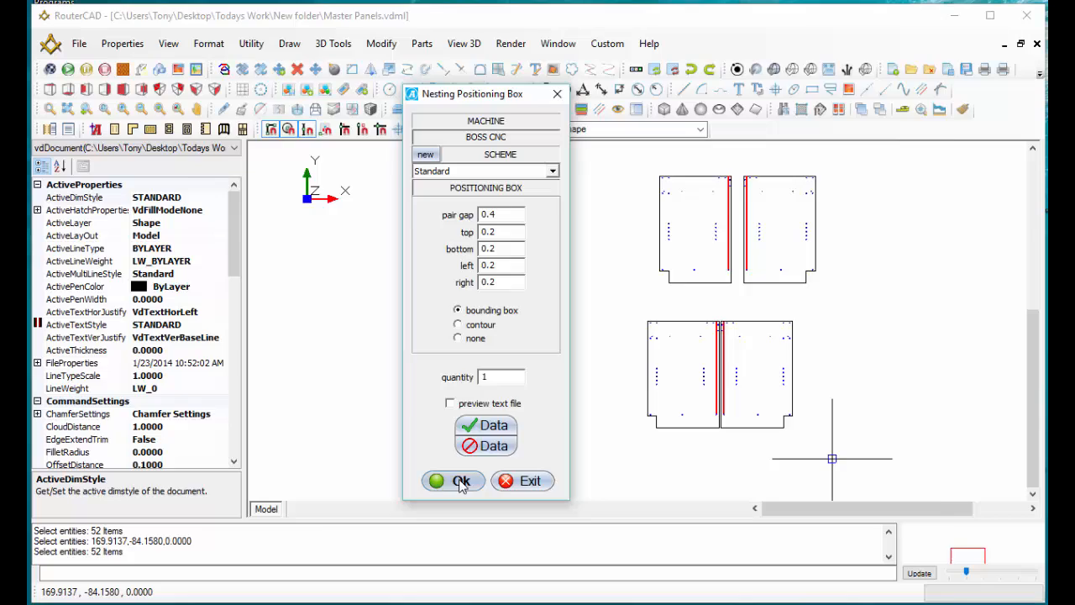
left_click(454, 480)
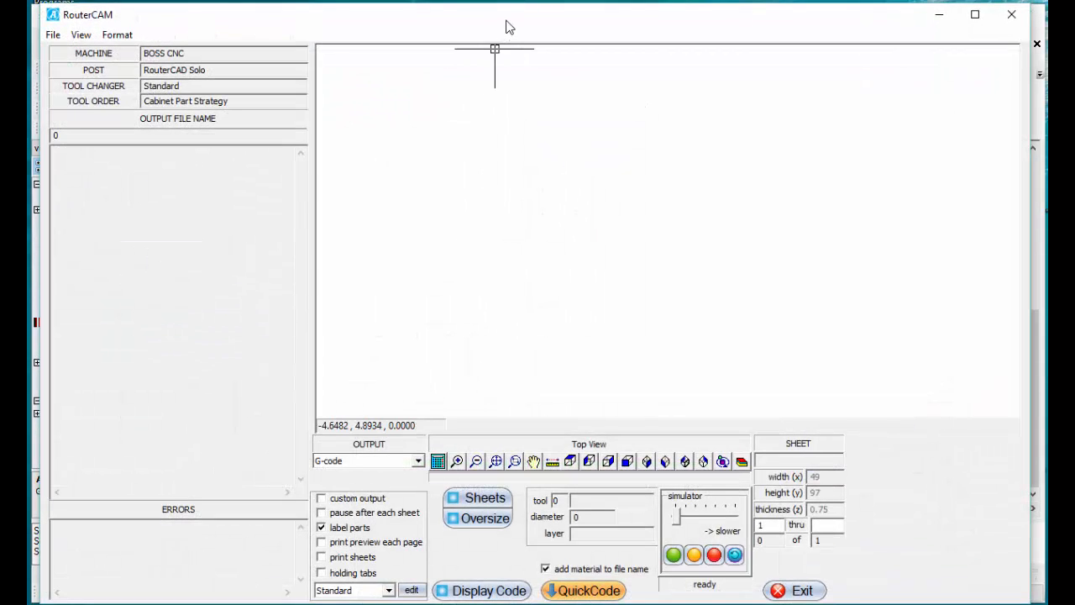
Run QuickCode to nest the two panels on the 49 by 97 sheet and generate G-code.
left_click(481, 590)
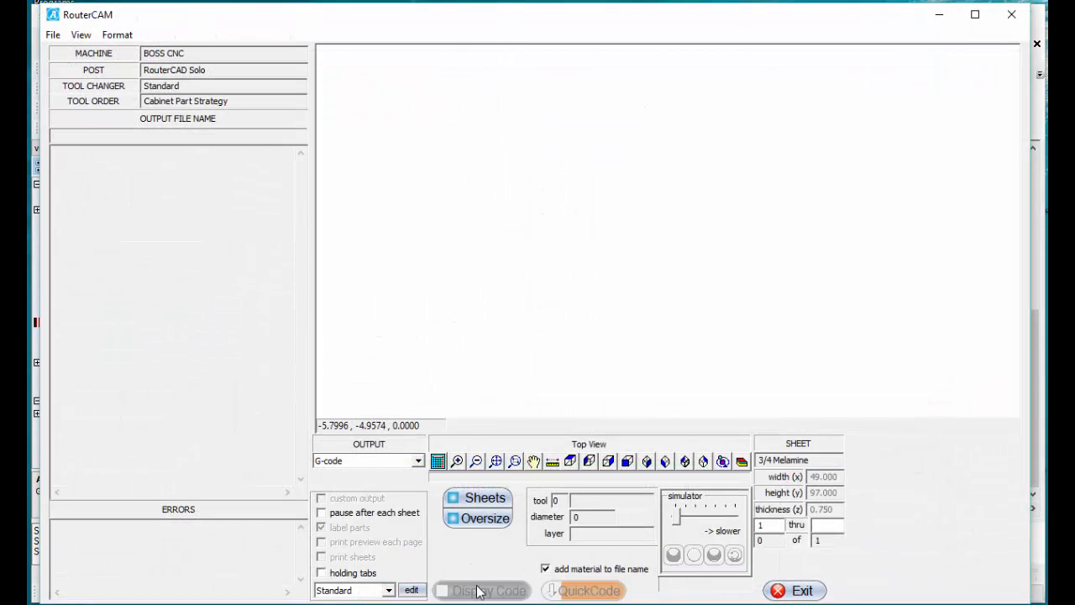
left_click(487, 592)
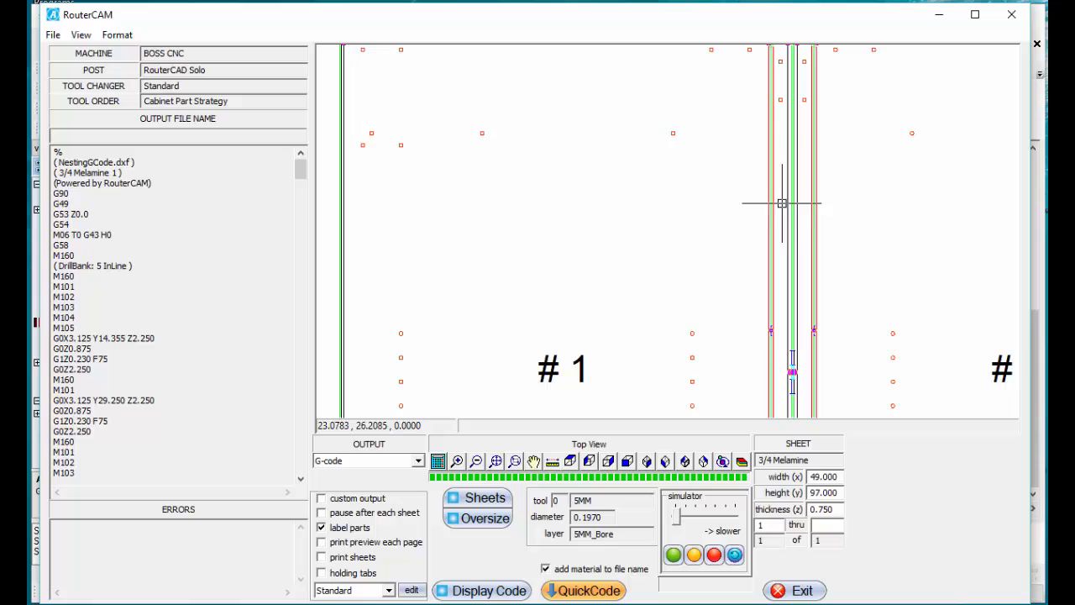
mouse_move(799, 332)
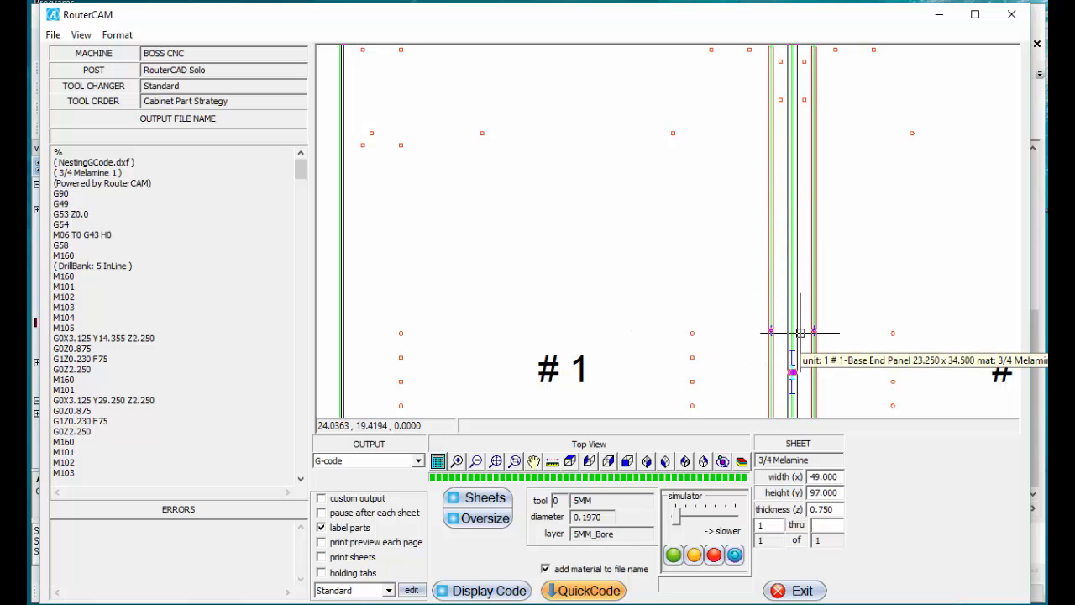
mouse_move(736, 326)
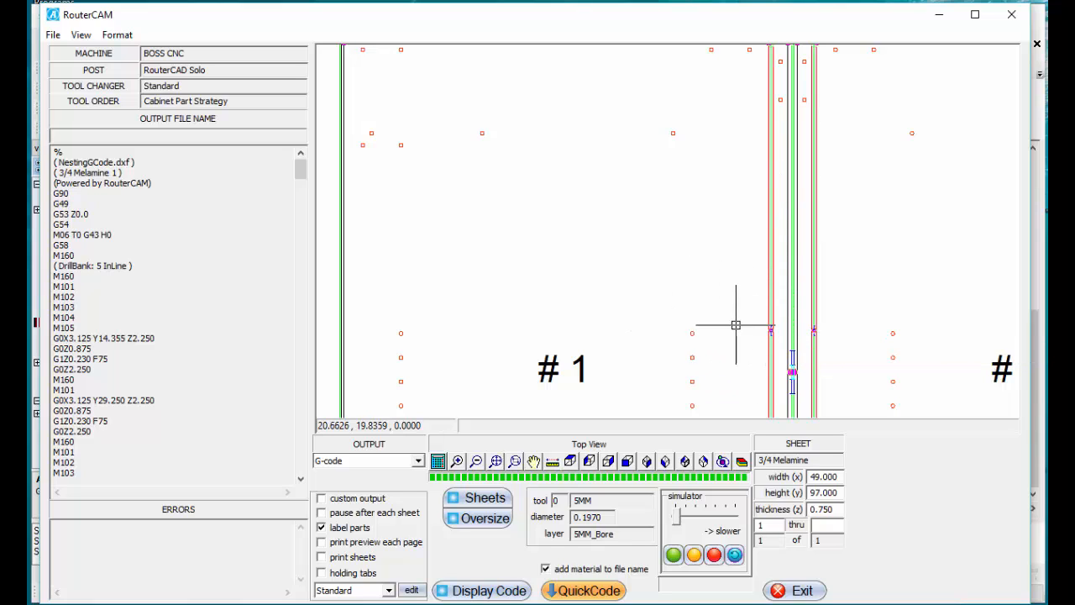